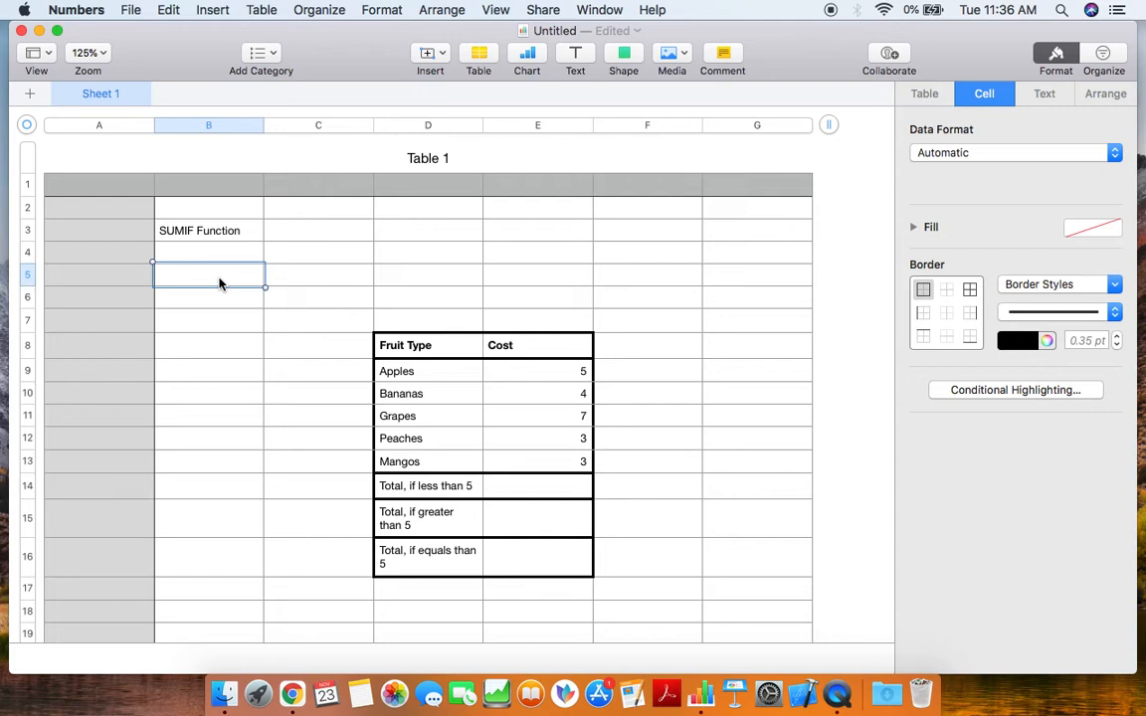
mouse_move(619, 380)
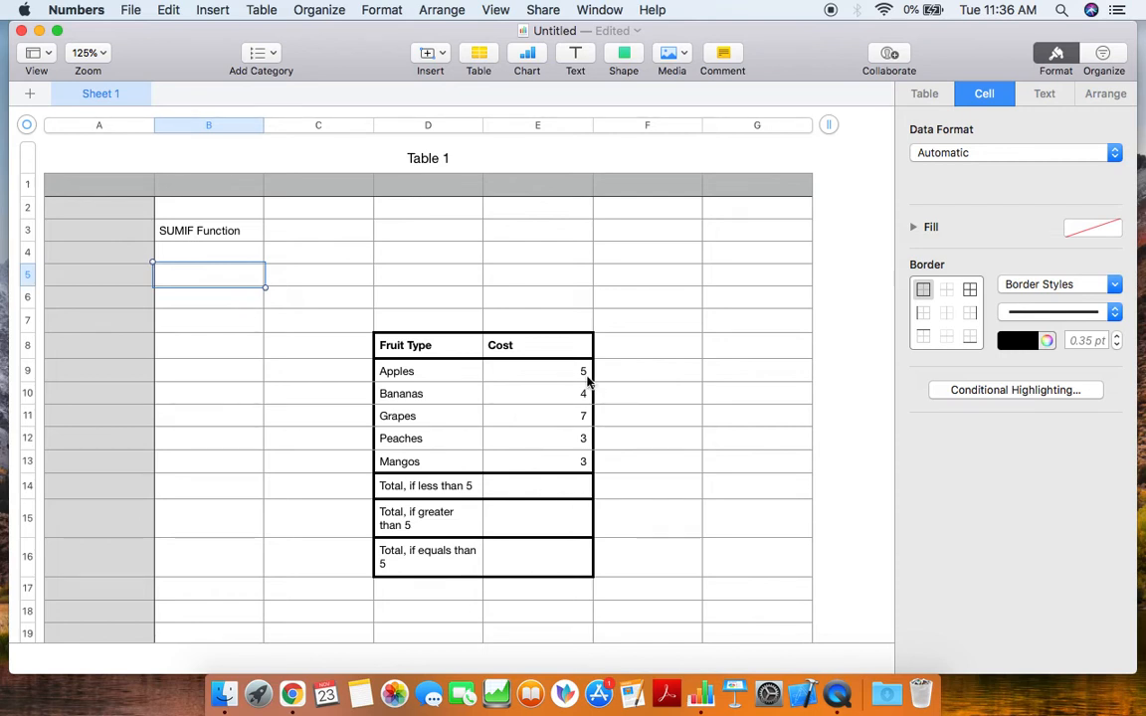
mouse_move(505, 479)
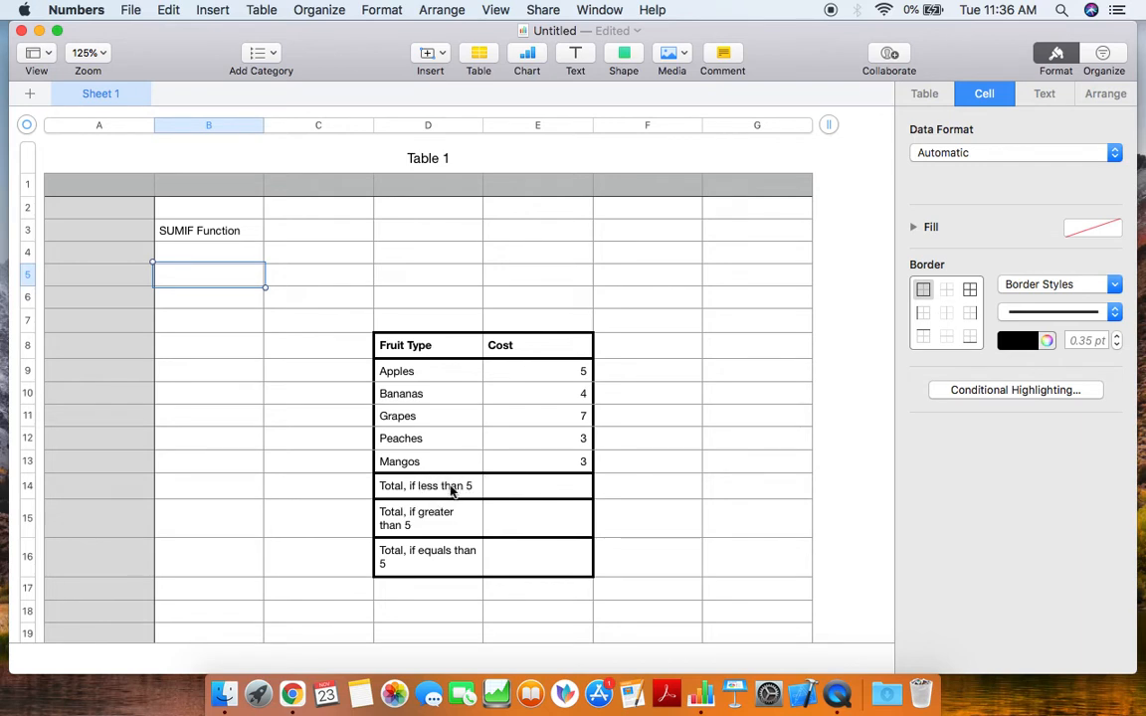
mouse_move(429, 517)
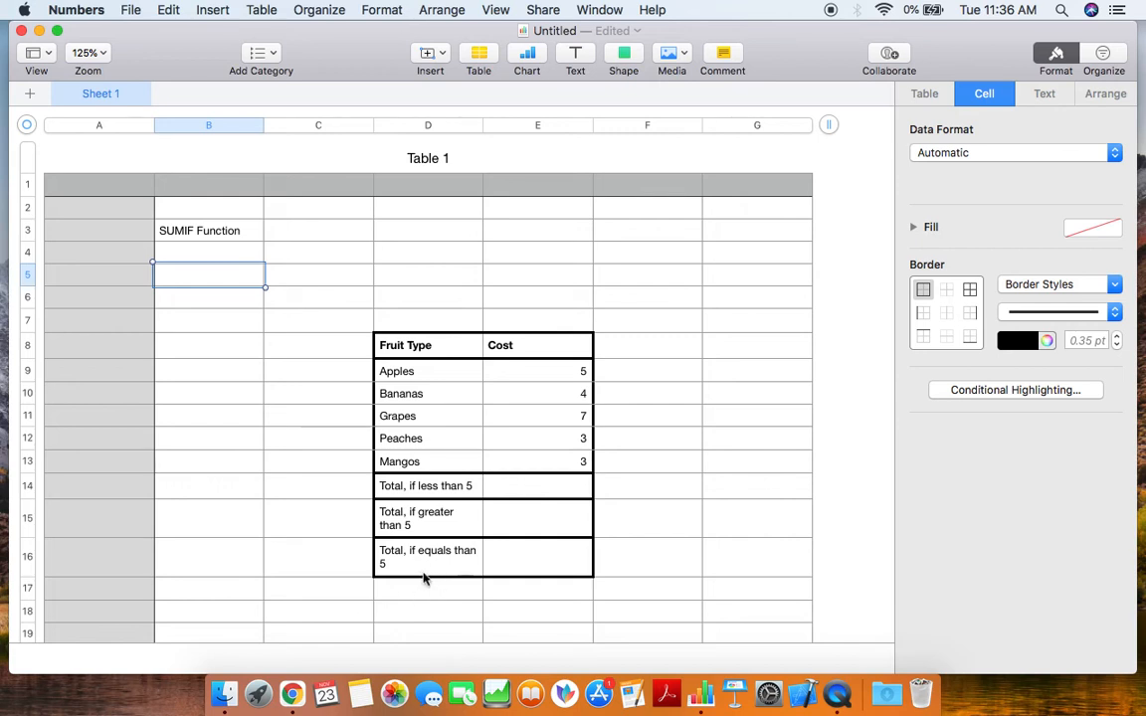
mouse_move(430, 581)
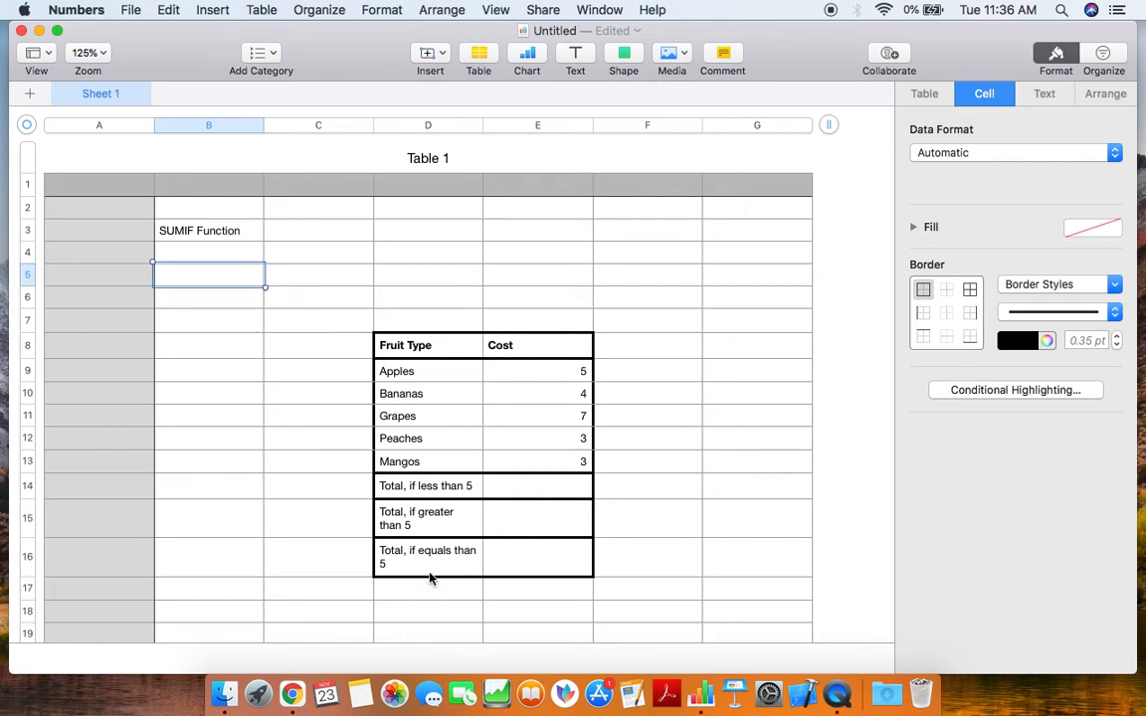
mouse_move(408, 461)
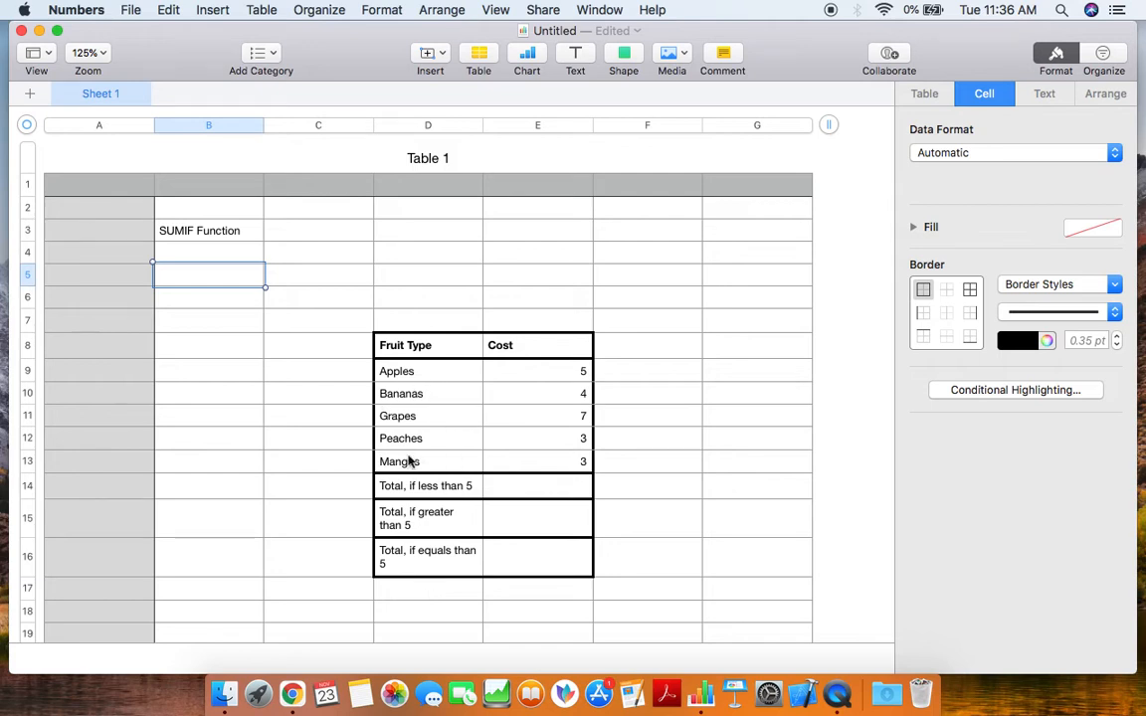
mouse_move(407, 416)
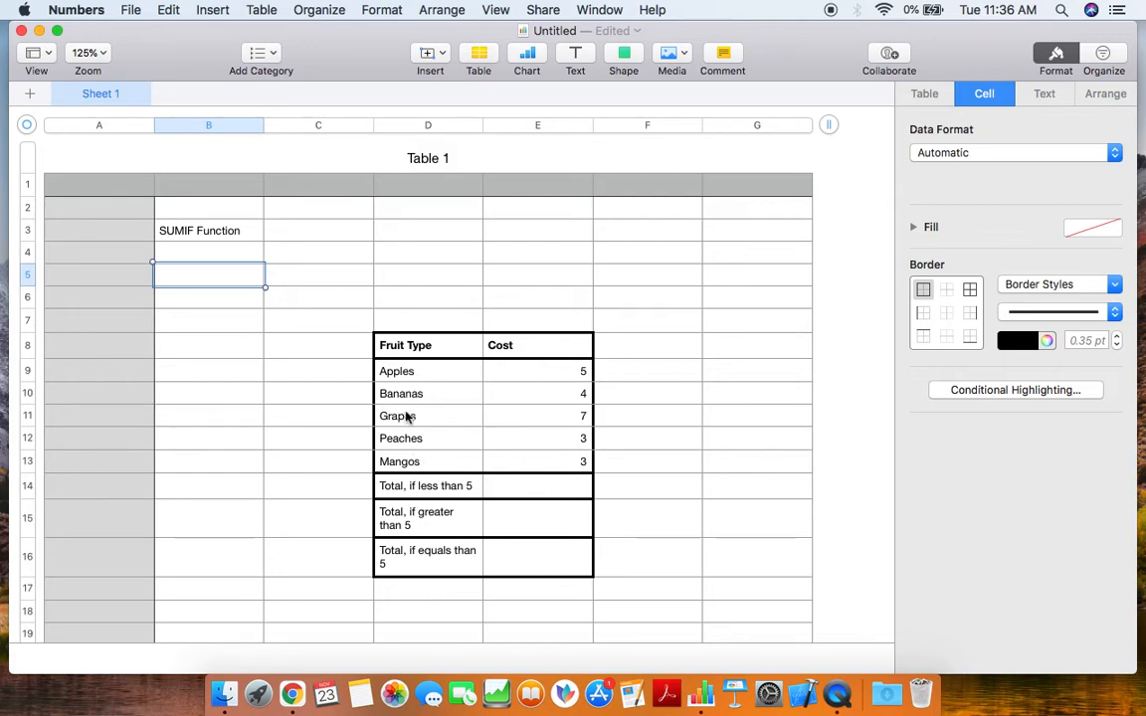
mouse_move(304, 565)
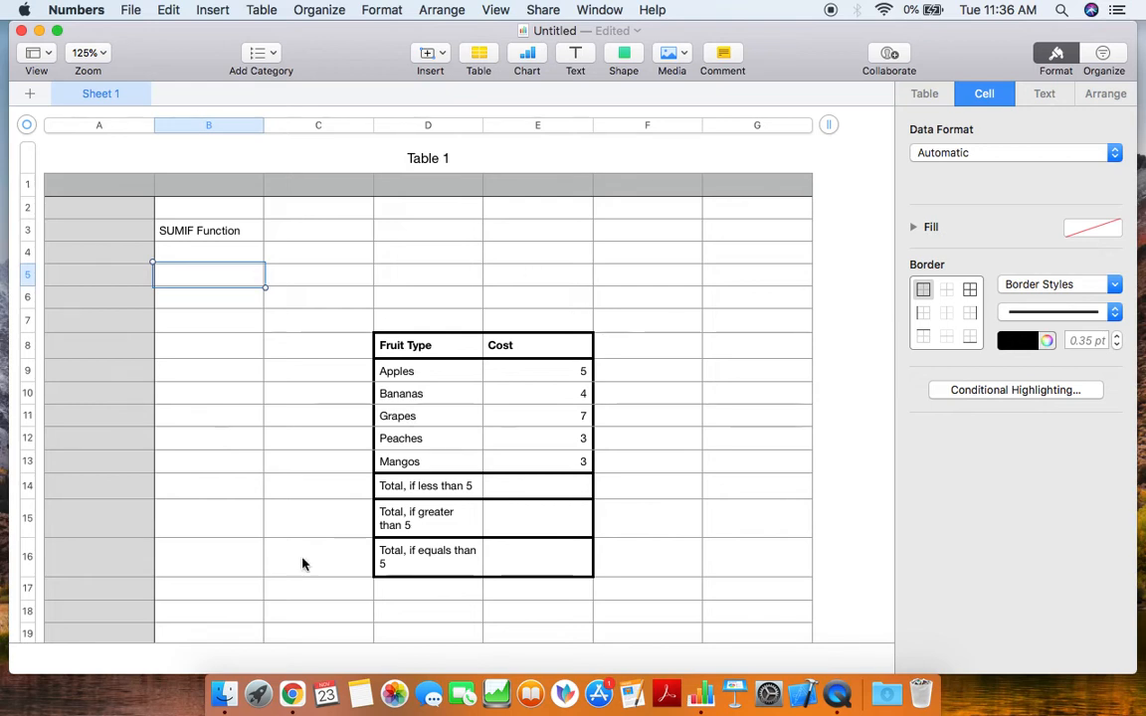
mouse_move(413, 388)
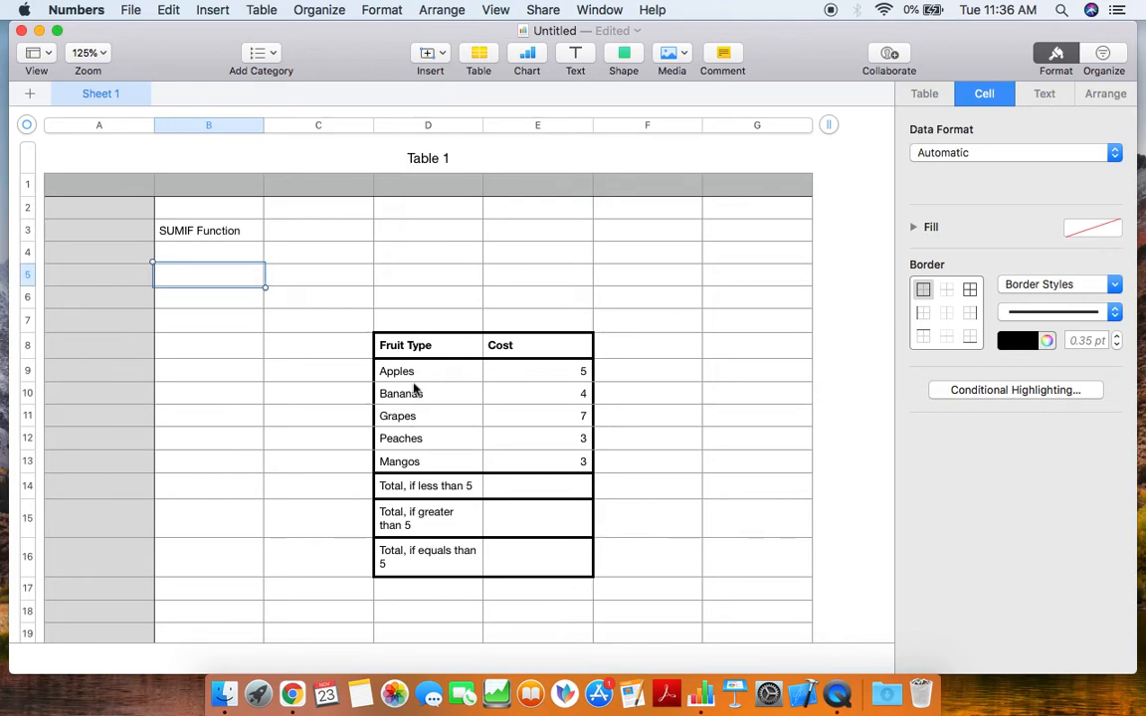
mouse_move(573, 477)
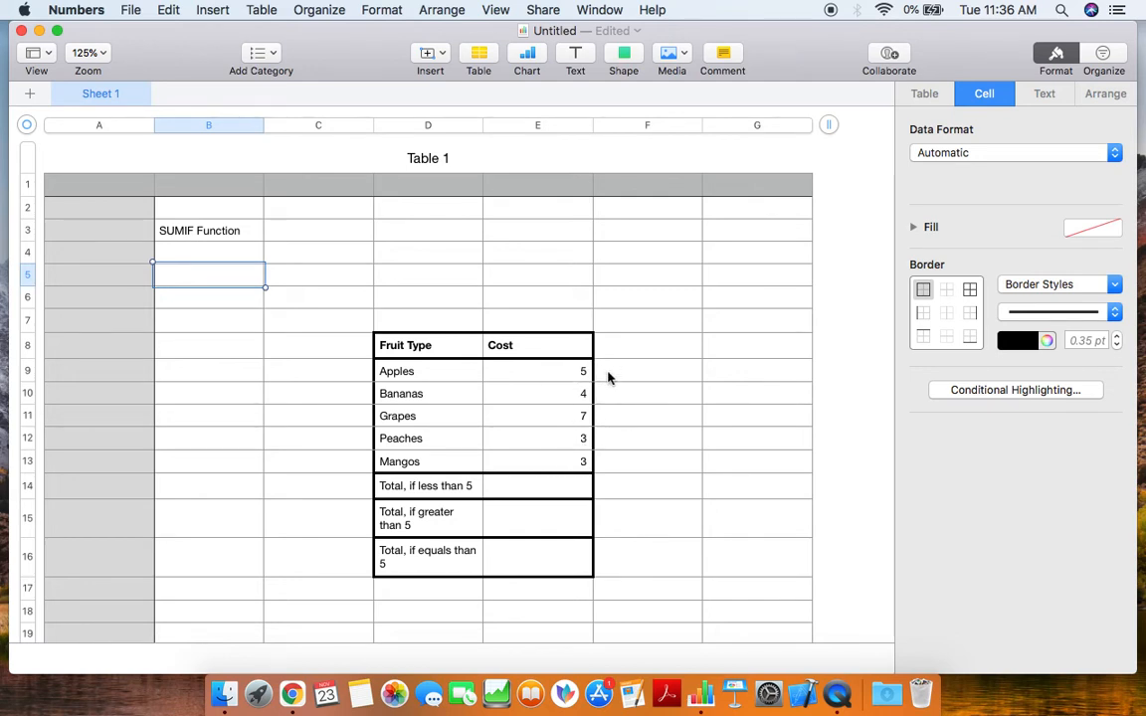
mouse_move(605, 390)
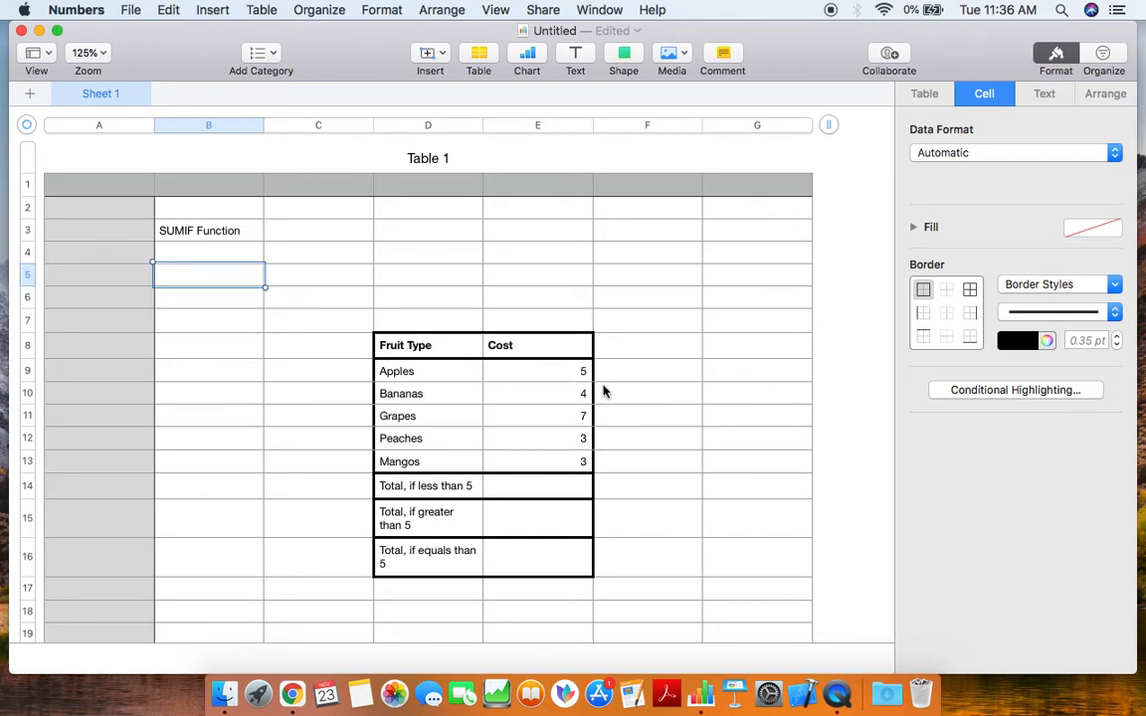
mouse_move(535, 489)
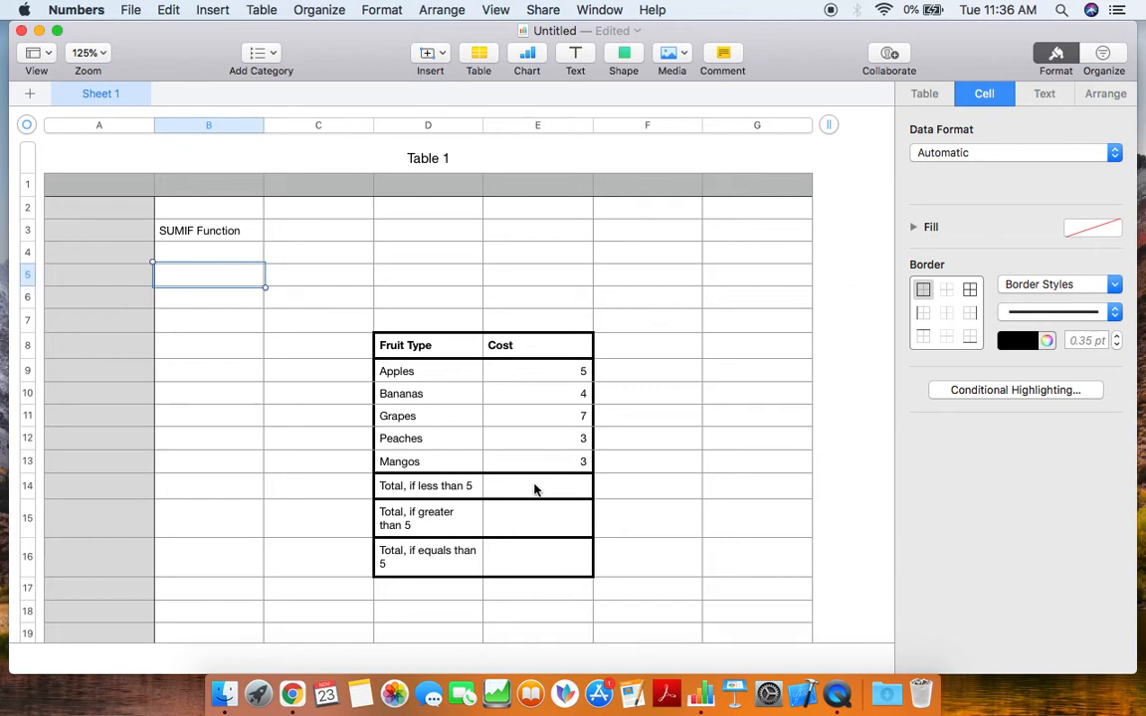
Enter a SUMIF over E9:E13 with condition "<5" in E14, giving 10
left_click(538, 486)
type("SUMIF")
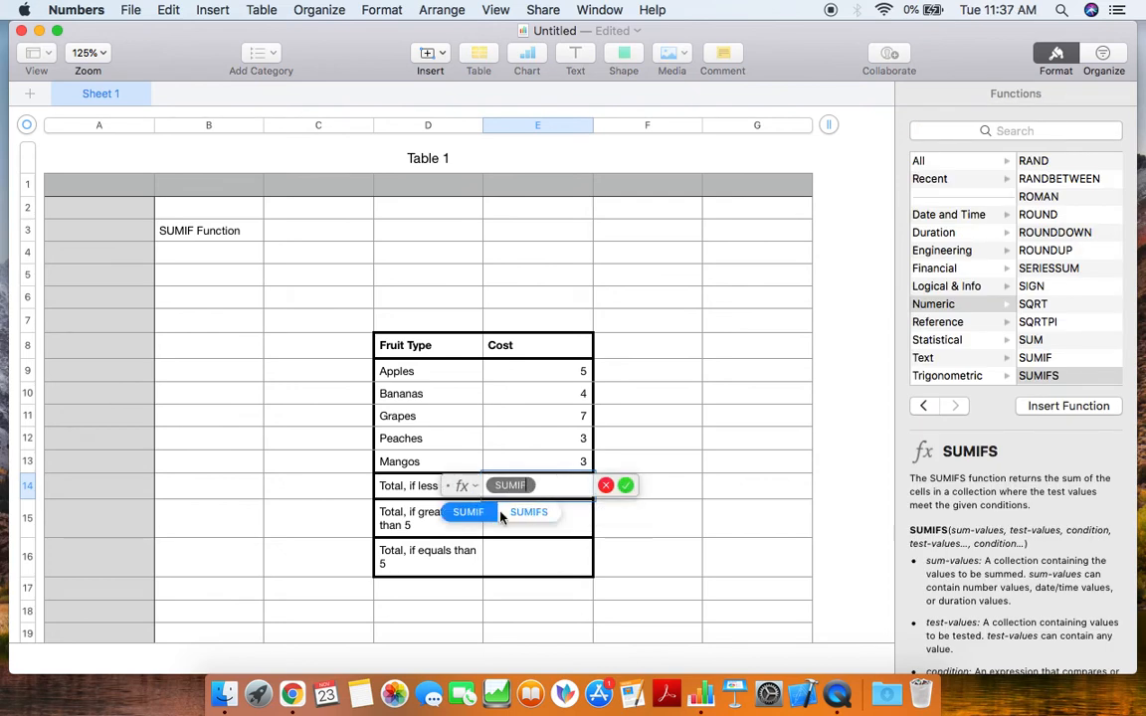
left_click(468, 511)
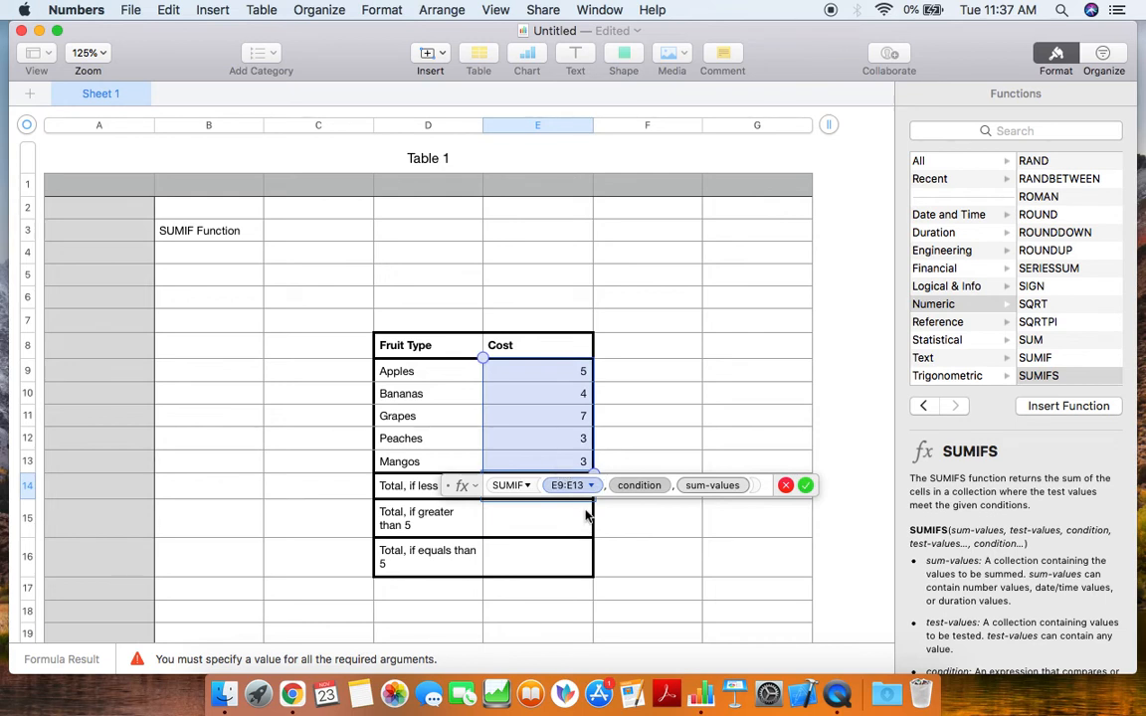
left_click(639, 486)
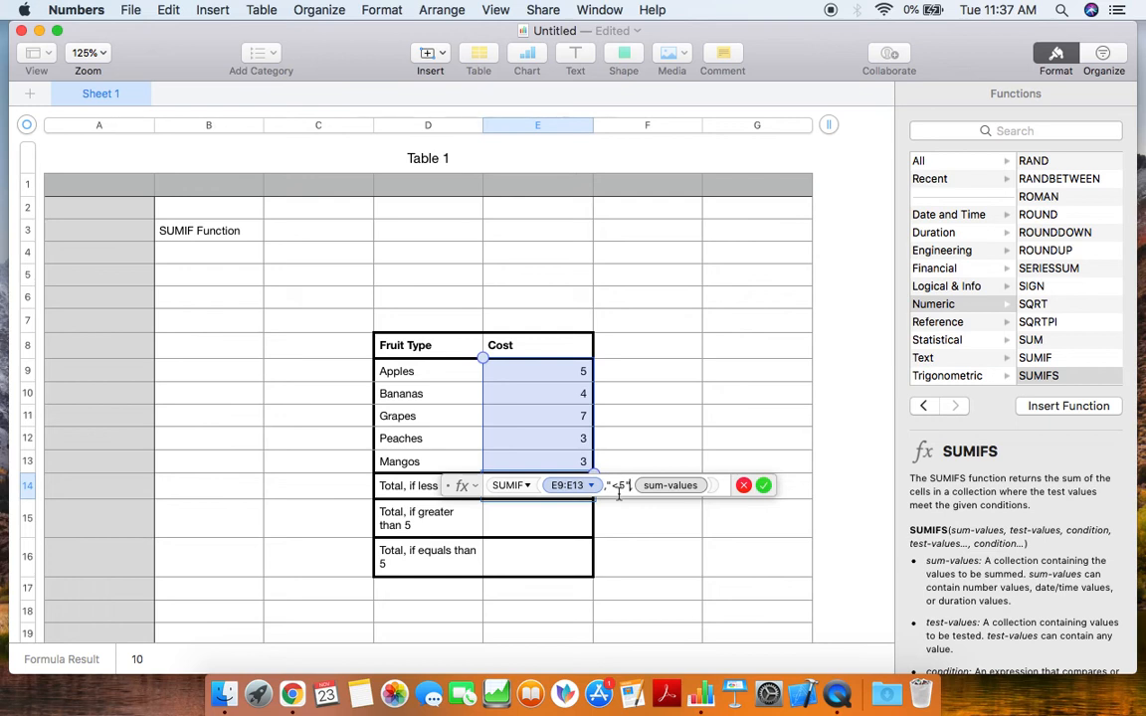
left_click(764, 486)
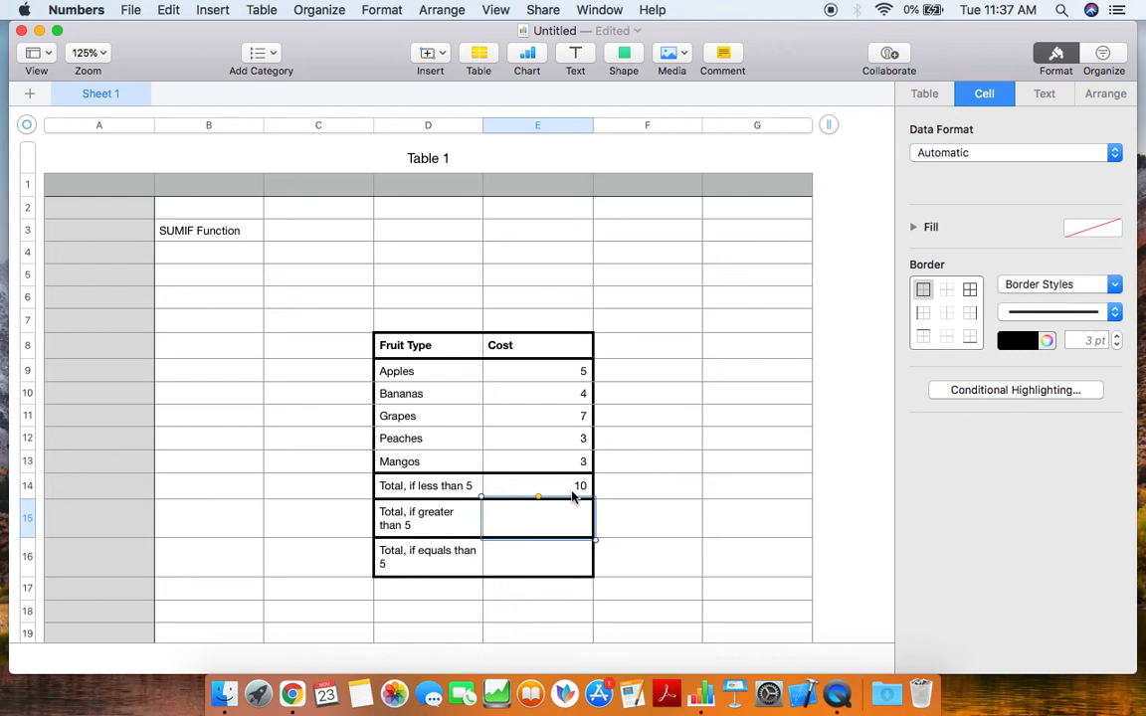
mouse_move(592, 377)
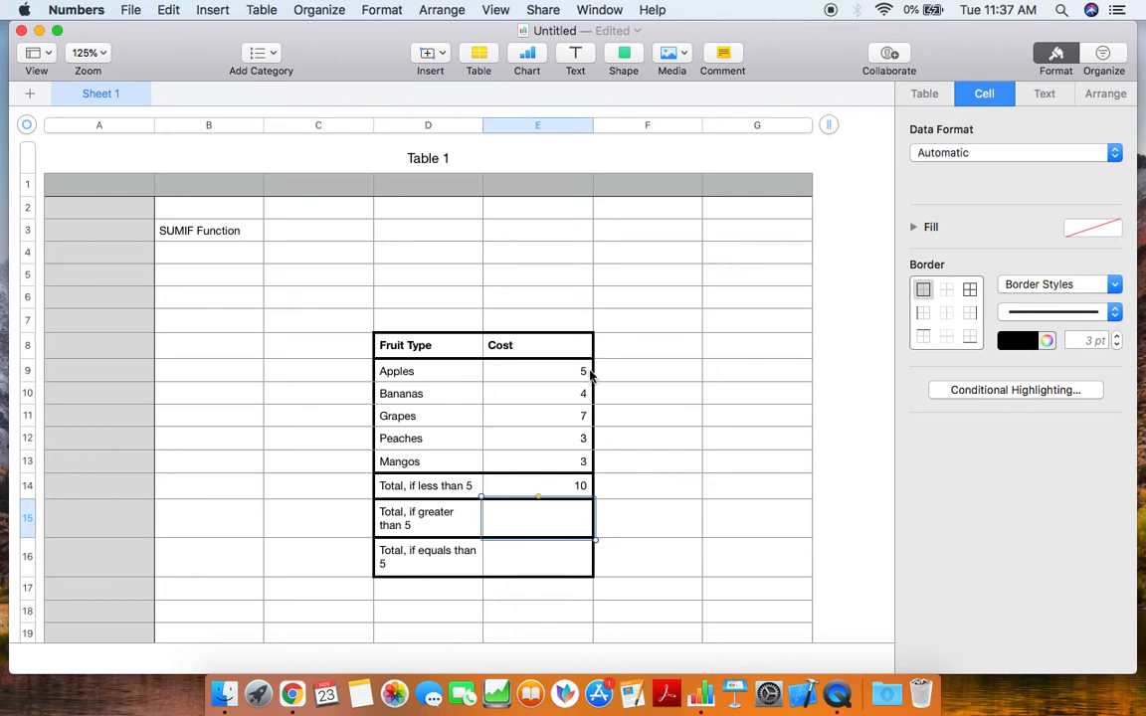
mouse_move(585, 456)
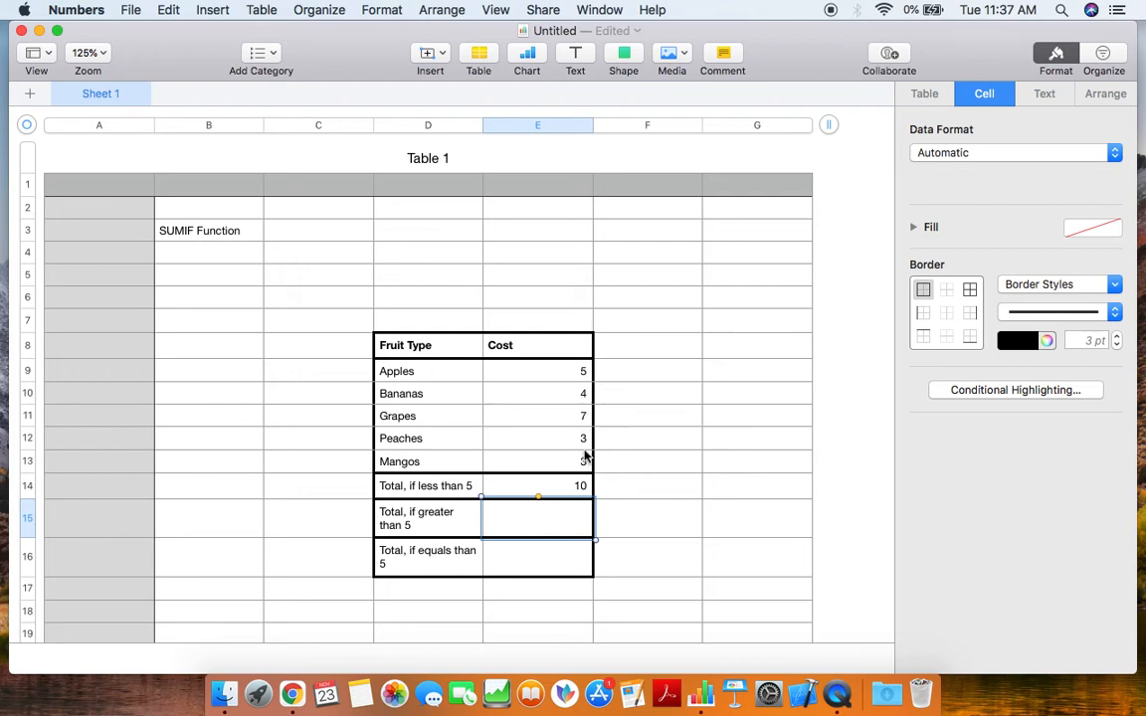
mouse_move(584, 465)
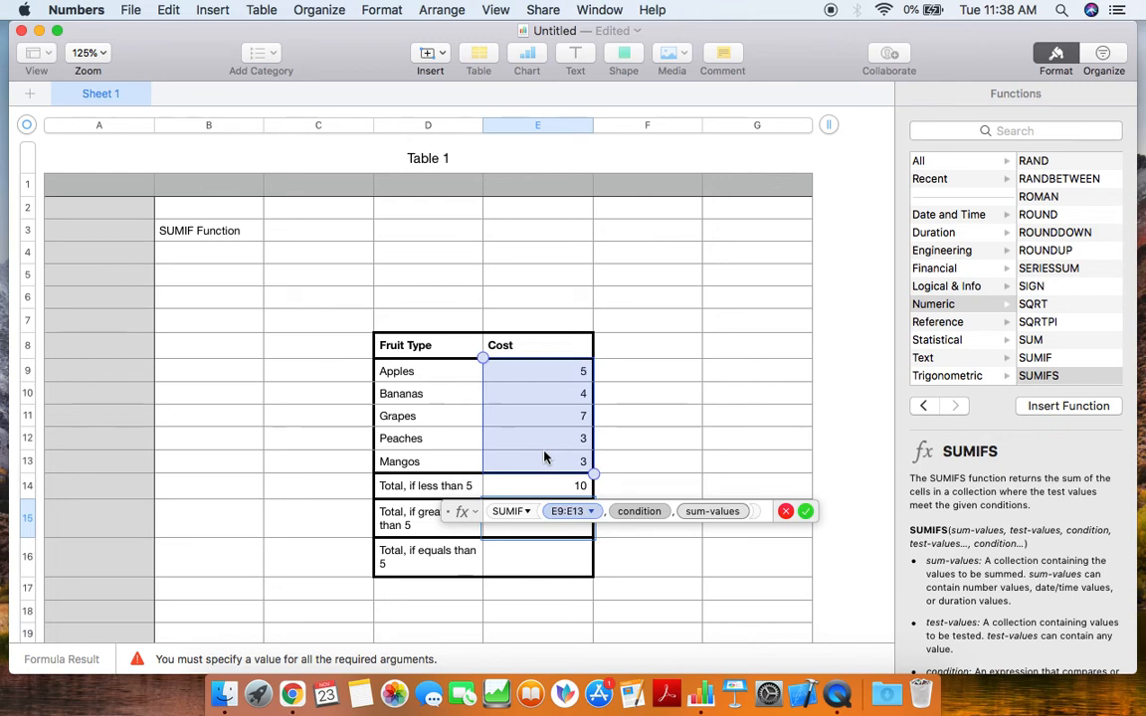
left_click(639, 509)
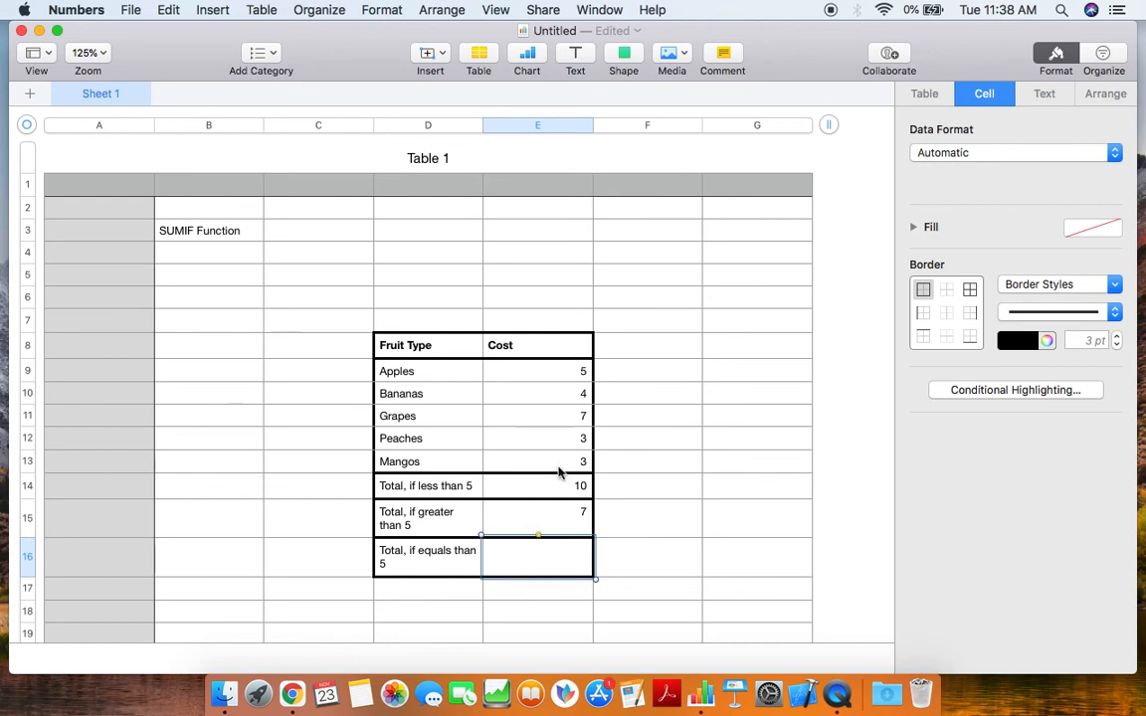
mouse_move(569, 507)
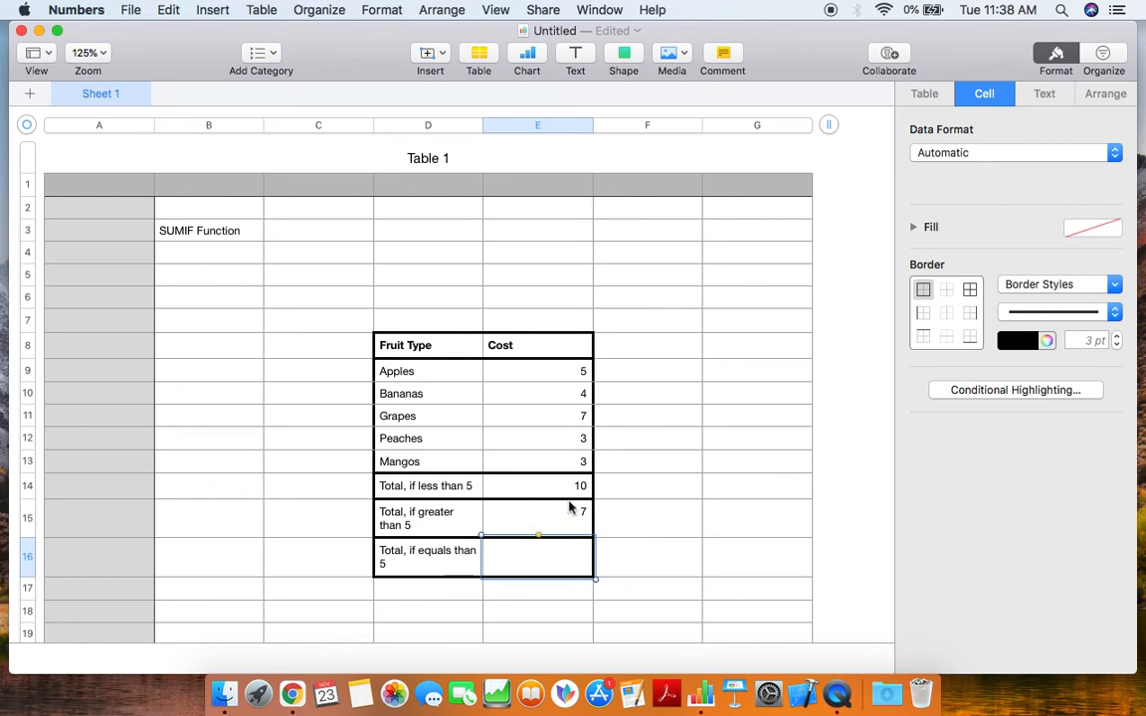
mouse_move(477, 422)
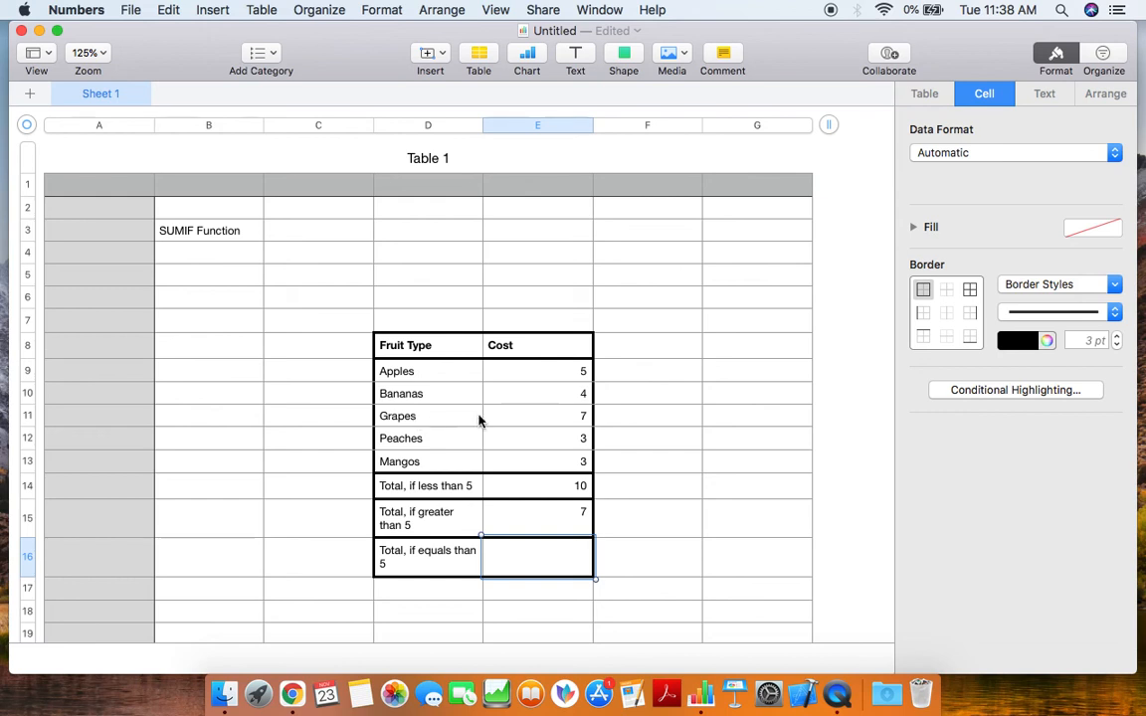
mouse_move(538, 427)
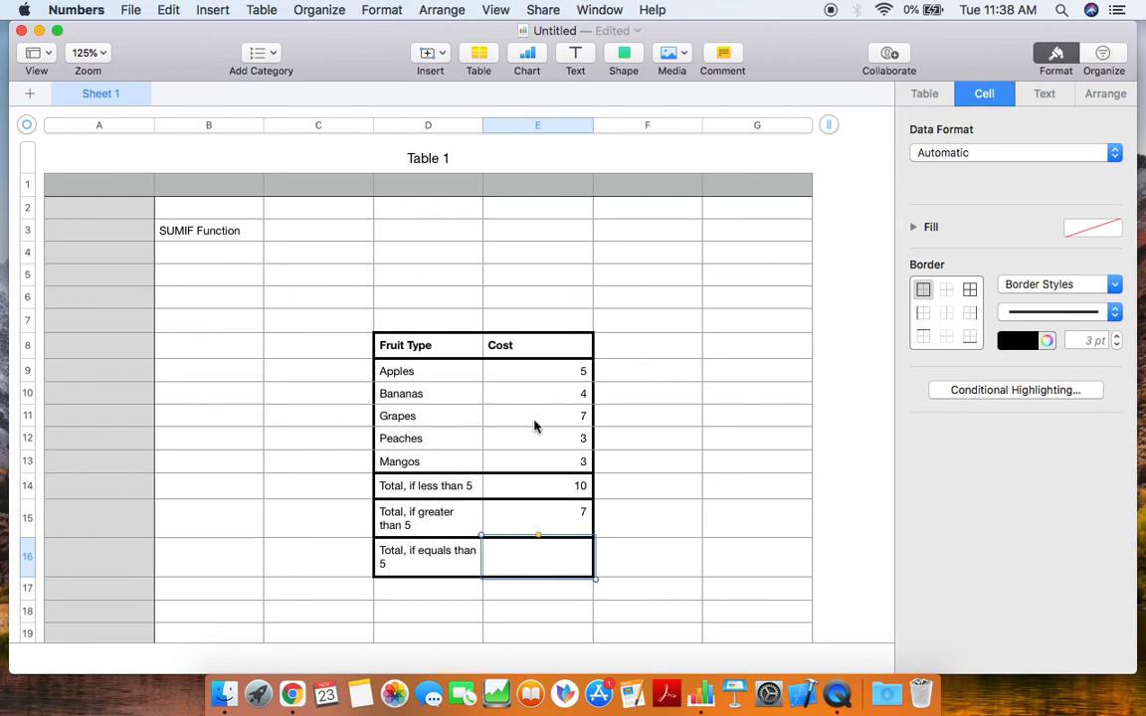
mouse_move(547, 581)
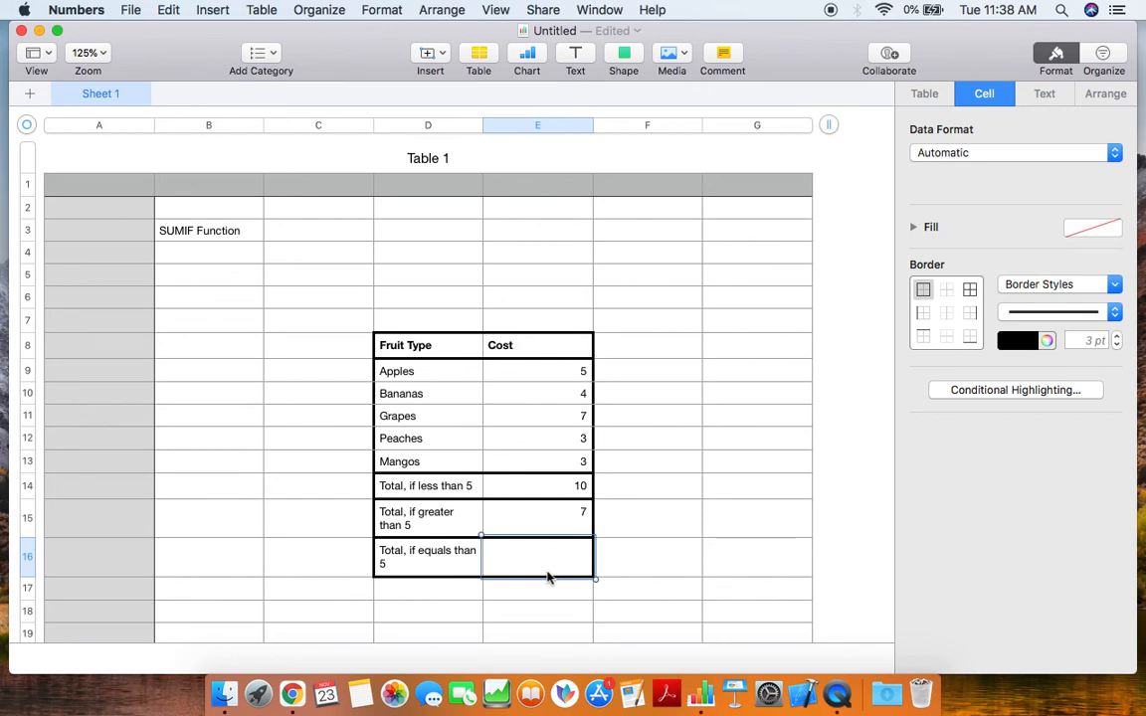
double_click(538, 557)
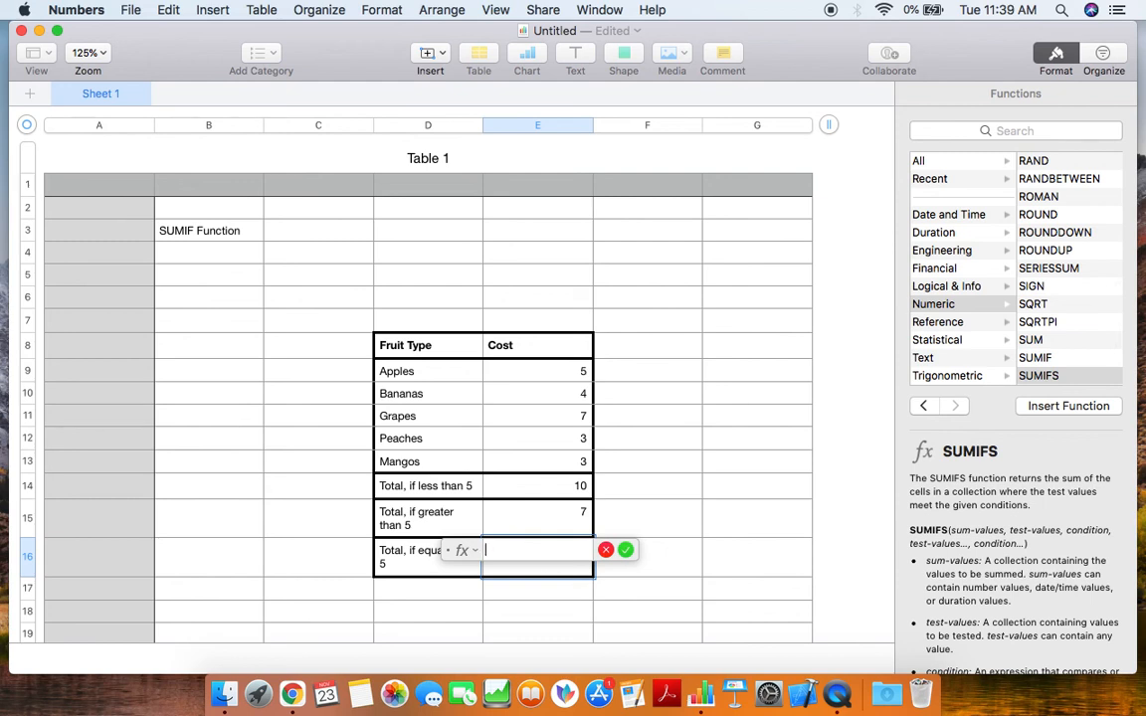
Begin a SUMIF in E16 over the Cost values E9:E13 with an equals condition
type("SUMIF(test-values, condition, sum-values")
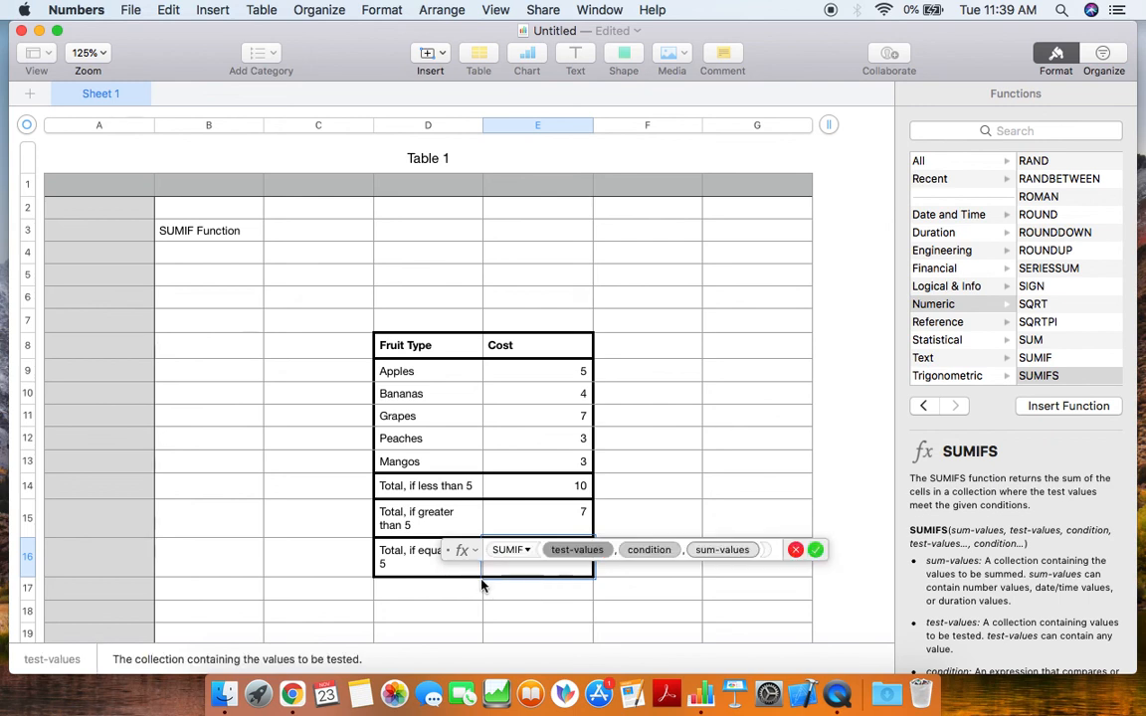
mouse_move(557, 374)
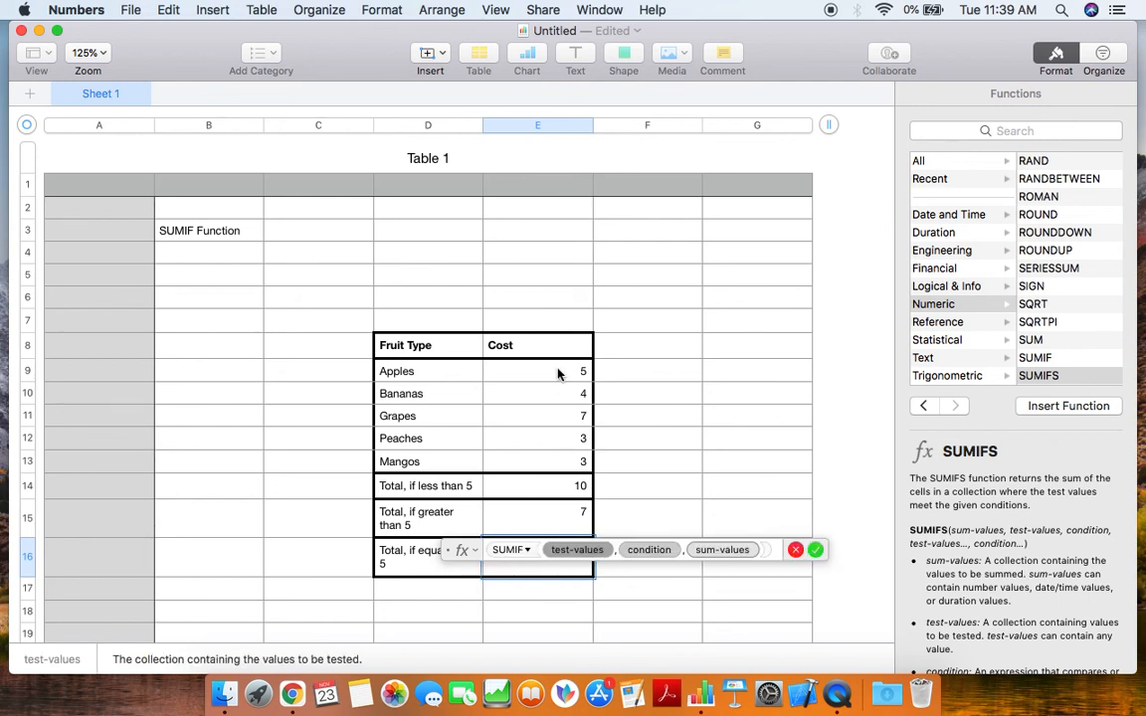
left_click_drag(537, 372, 537, 462)
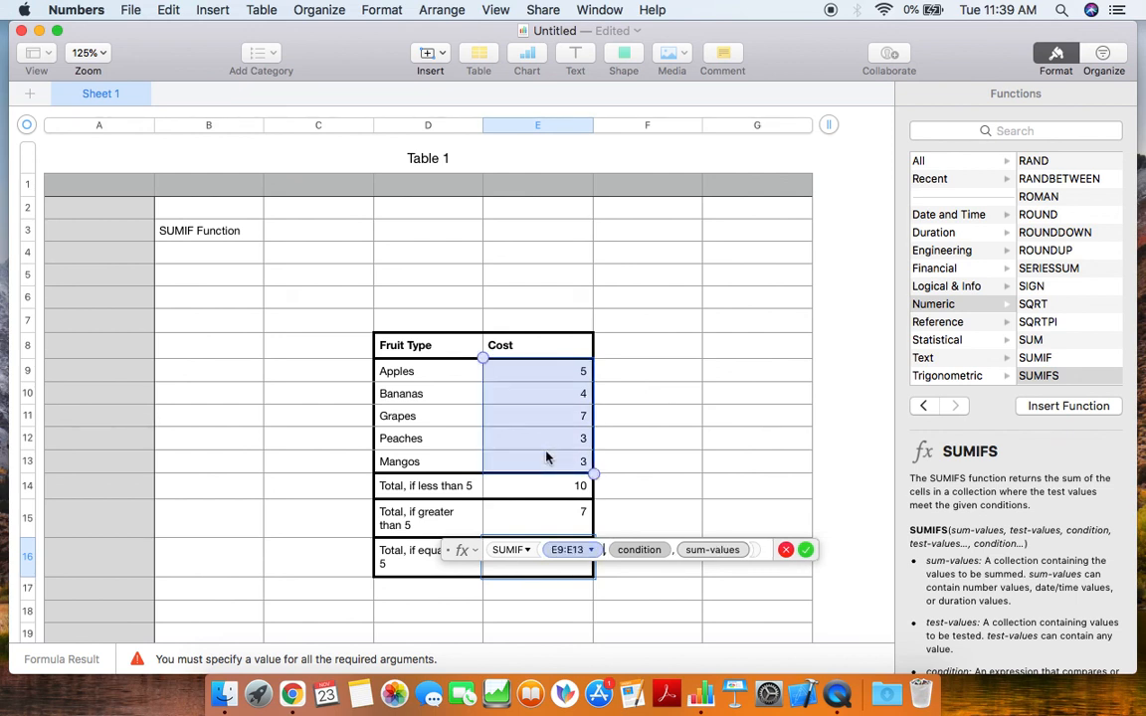
left_click(638, 549)
type("\"=")
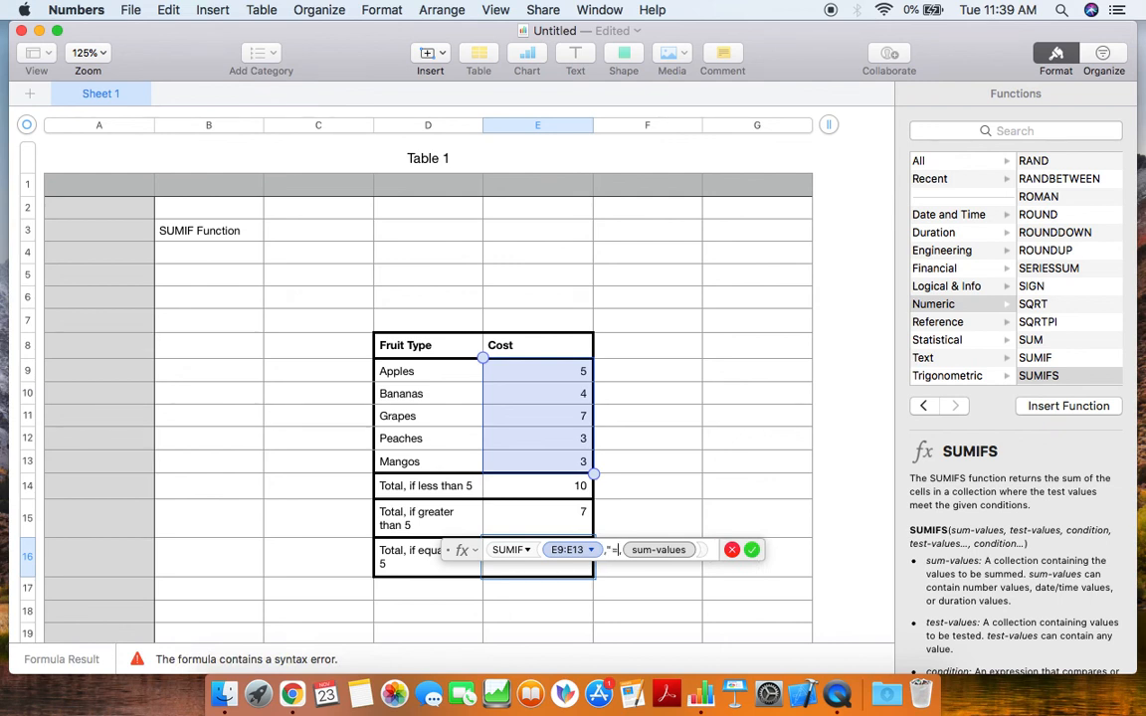
type("3")
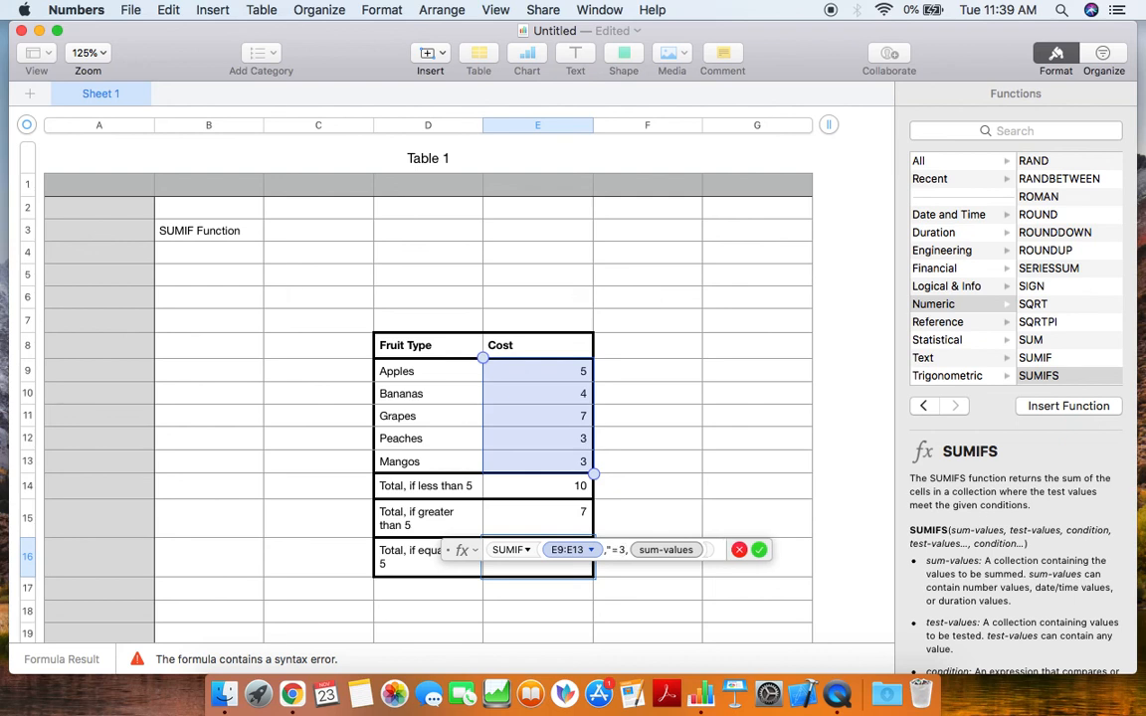